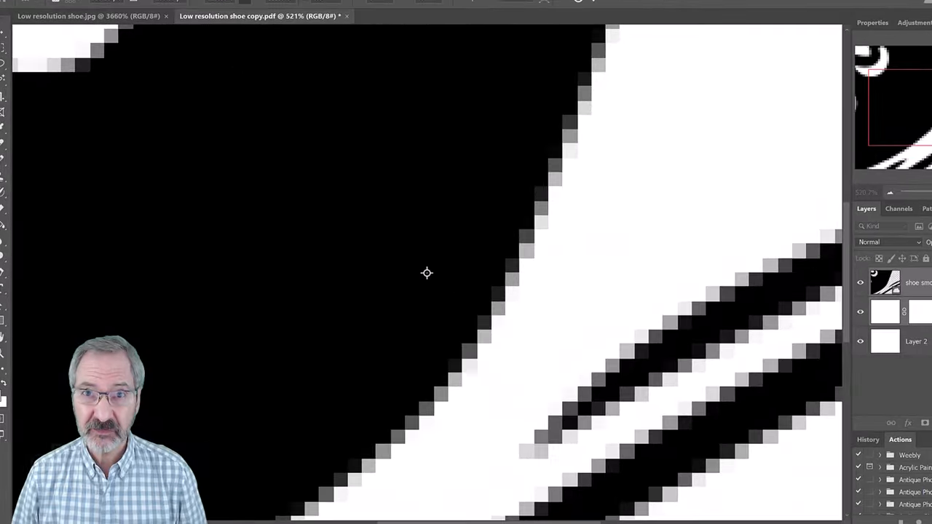
Open Image Size to check the shoe's 504 × 504 px, 72 ppi dimensions.
{"action": "left_click", "coordinate": [88, 16]}
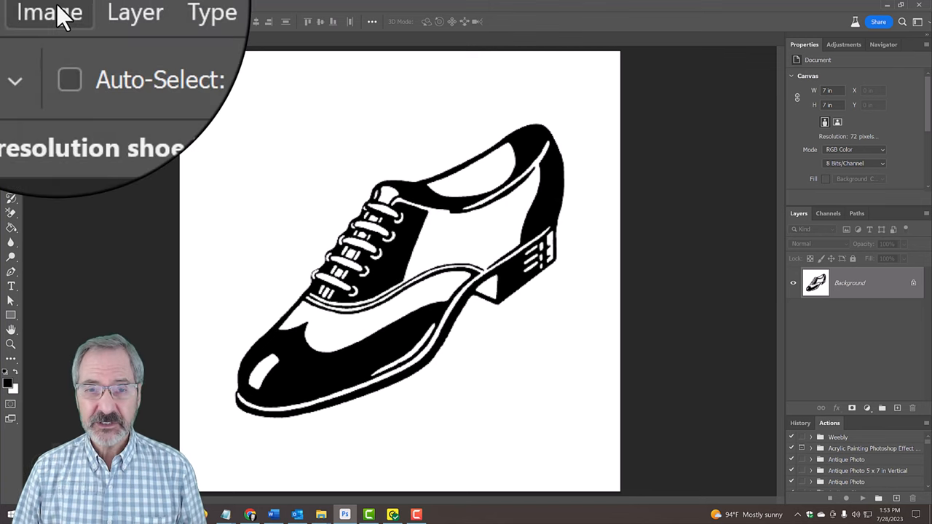
{"action": "left_click", "coordinate": [55, 5]}
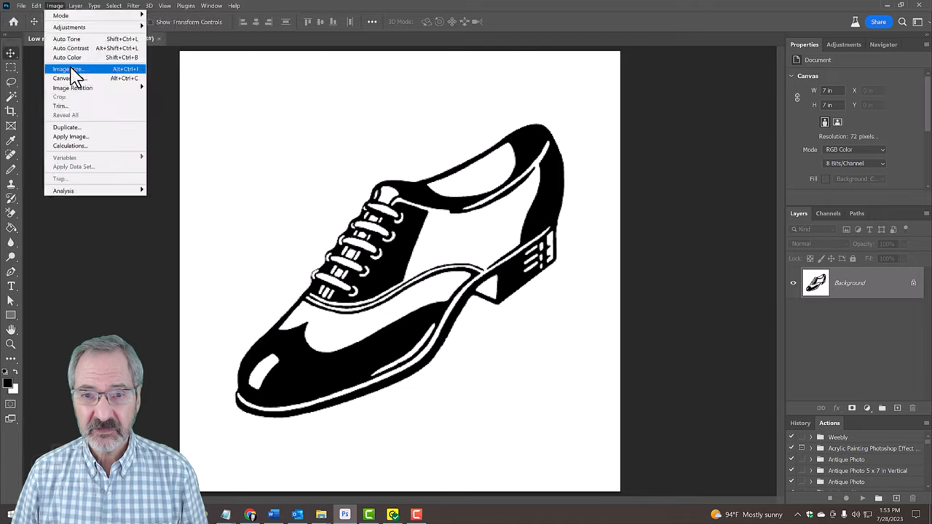
{"action": "left_click", "coordinate": [65, 68]}
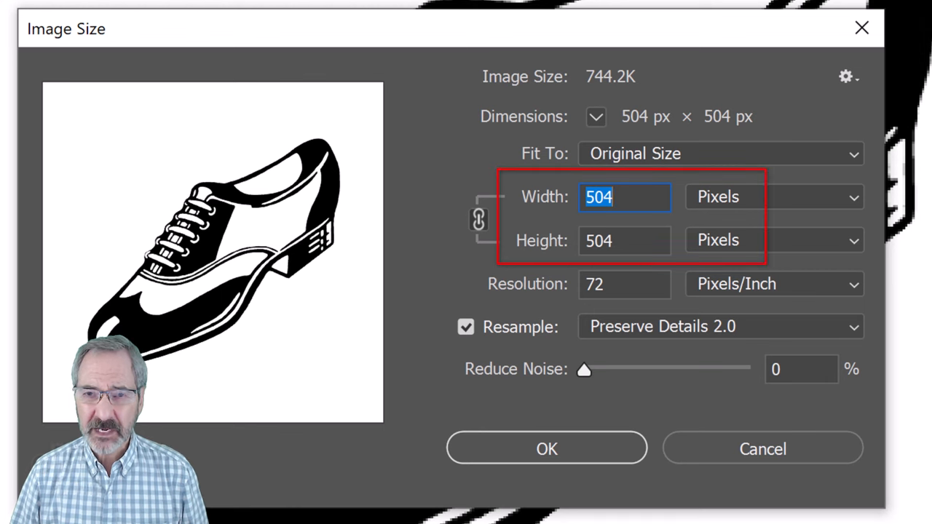
{"action": "left_click", "coordinate": [624, 284]}
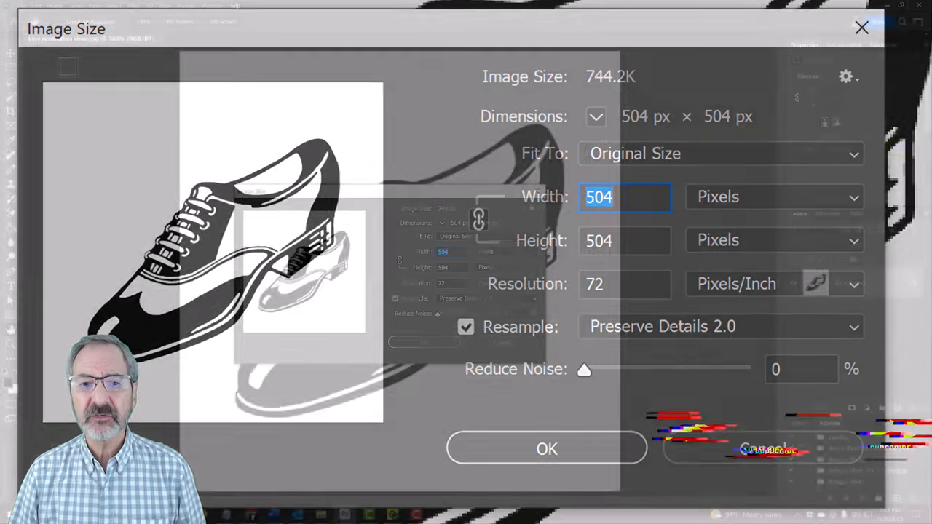
Close Image Size and trim the white border to about 5.32 × 4.78 inches.
{"action": "left_click", "coordinate": [547, 448]}
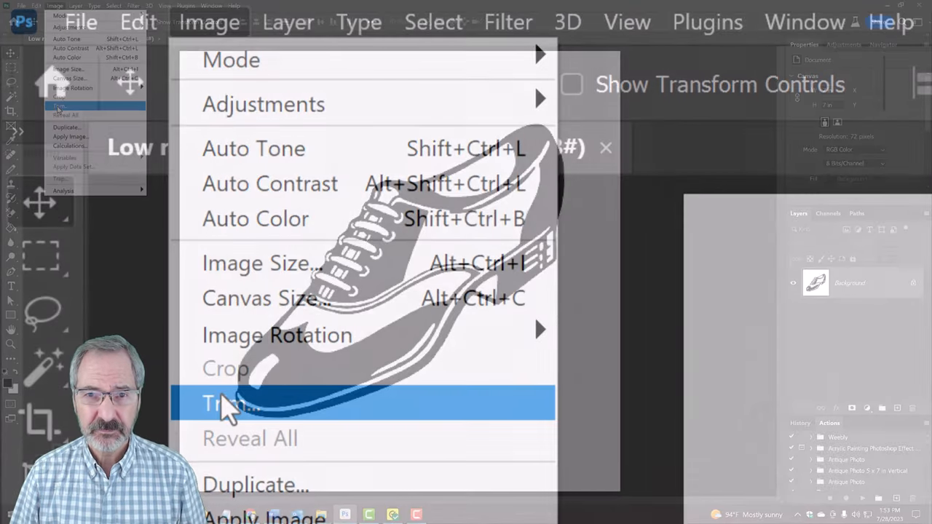
{"action": "left_click", "coordinate": [232, 402]}
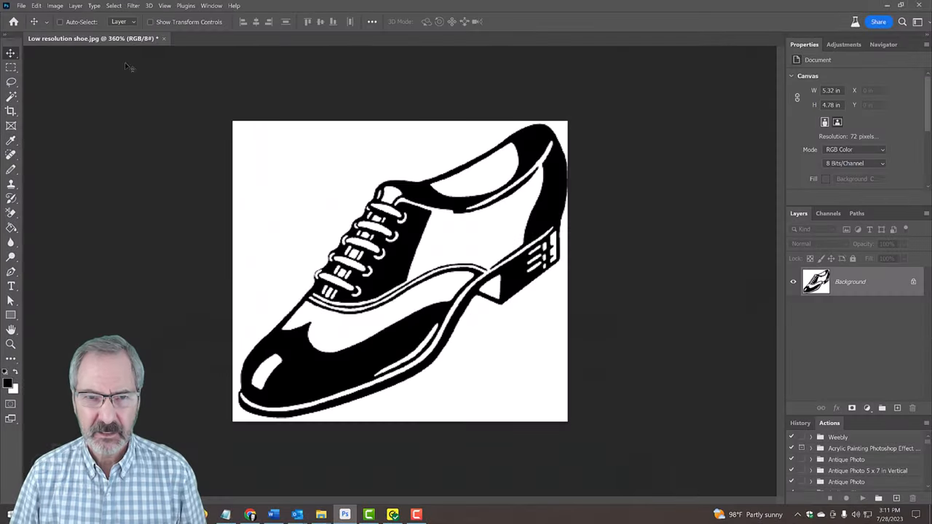
Show the Libraries panel, cancel a new library, and open the add-content menu.
{"action": "left_click", "coordinate": [211, 6]}
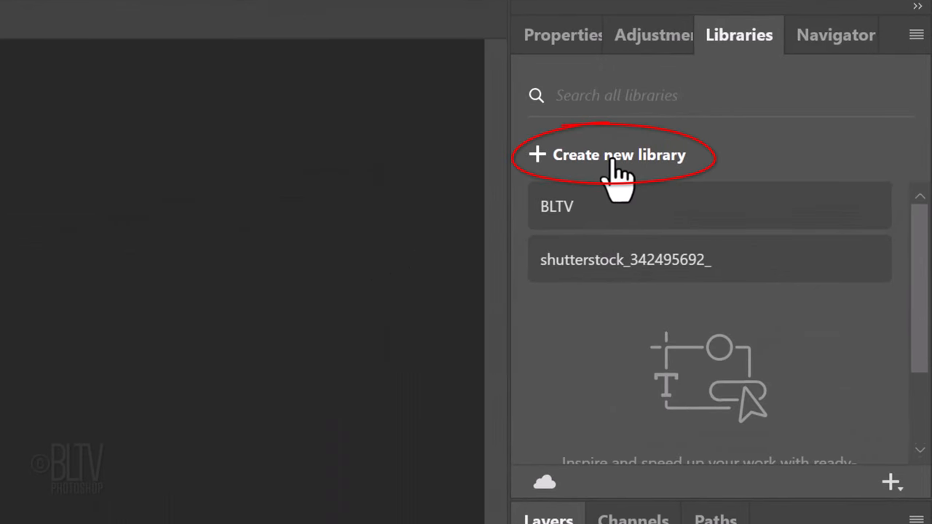
{"action": "left_click", "coordinate": [618, 154]}
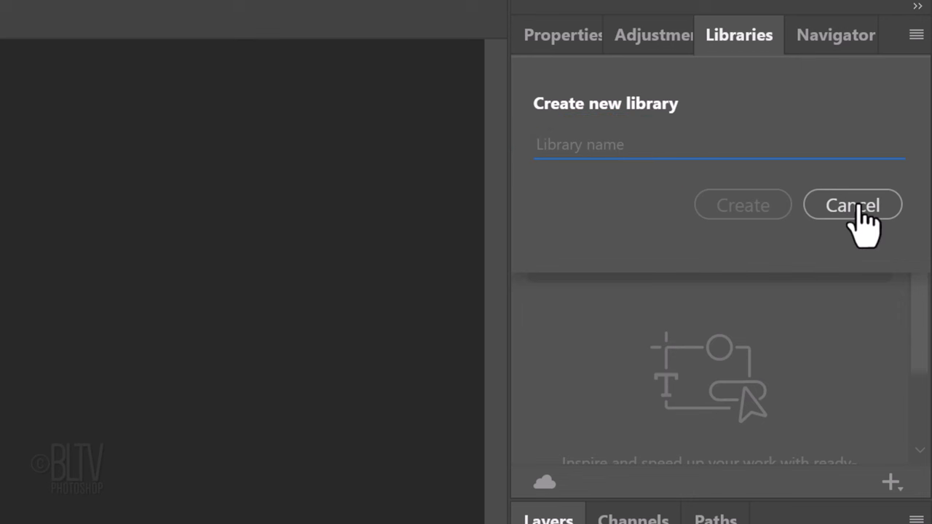
{"action": "left_click", "coordinate": [852, 204]}
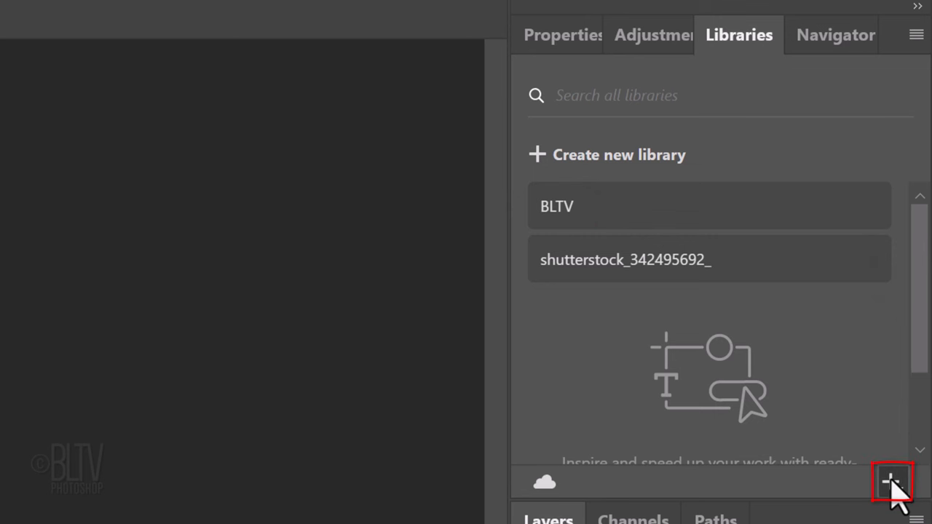
{"action": "left_click", "coordinate": [891, 482]}
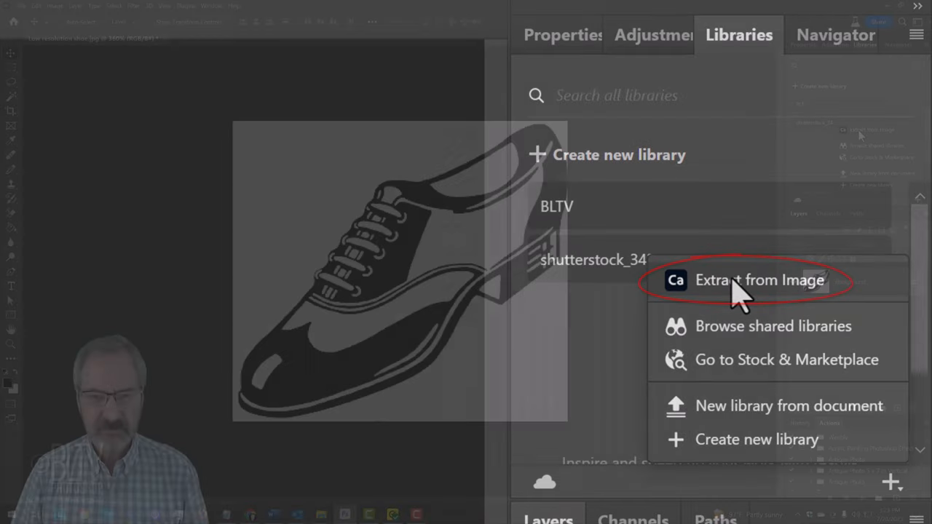
Extract from the shoe image, adjust pattern scale, and choose Shapes.
{"action": "left_click", "coordinate": [759, 280]}
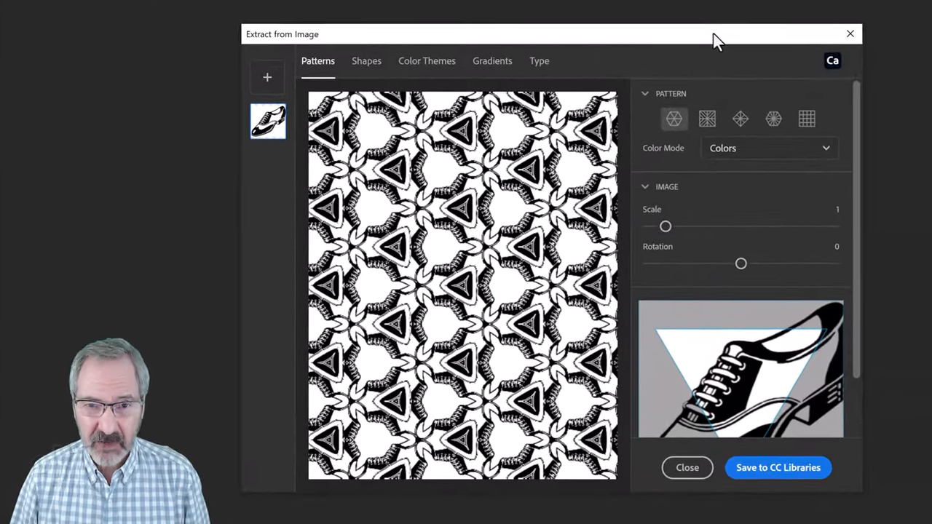
{"action": "left_click_drag", "start_coordinate": [664, 226], "coordinate": [675, 224]}
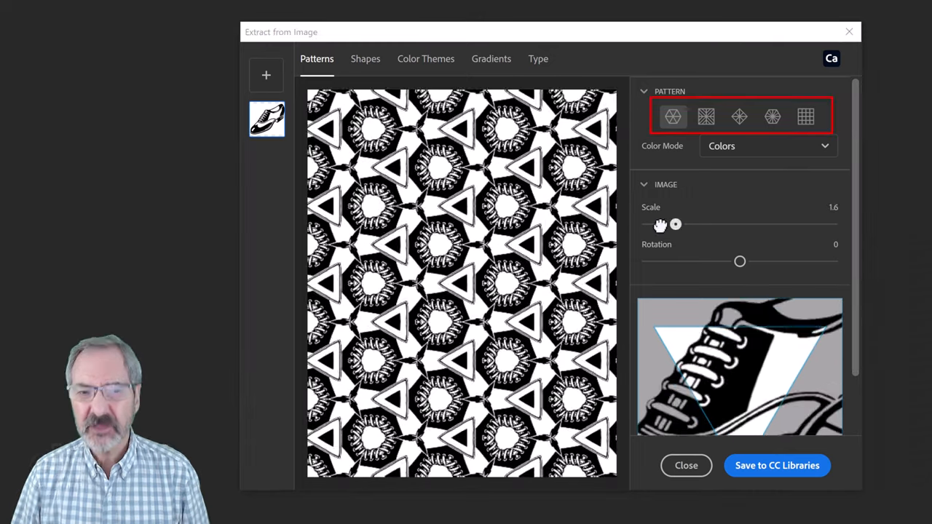
{"action": "left_click", "coordinate": [365, 58]}
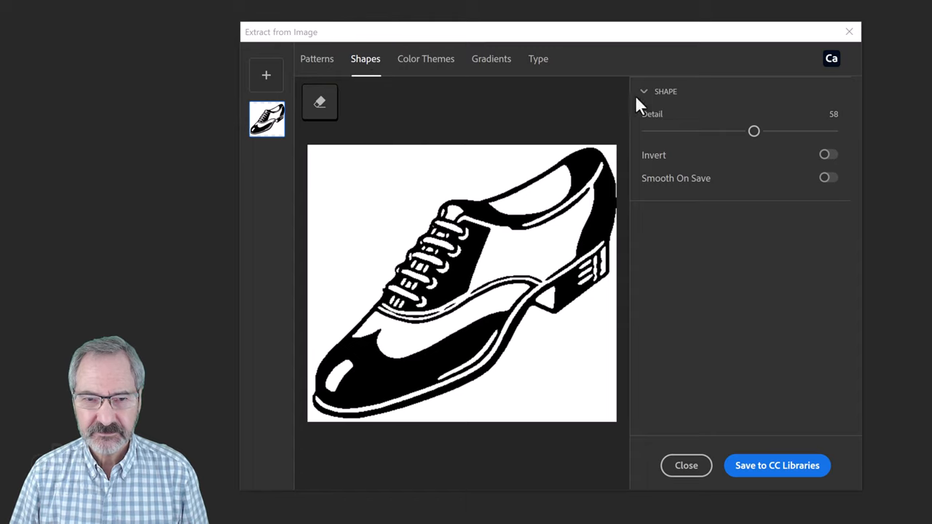
Set the shape Detail slider to 50 and enable Smooth On Save.
{"action": "left_click_drag", "start_coordinate": [754, 132], "coordinate": [616, 118]}
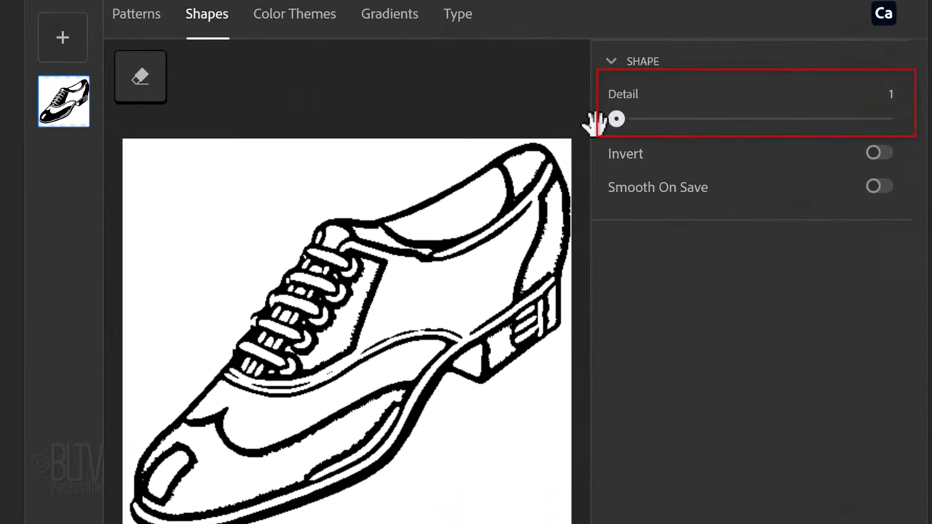
{"action": "left_click_drag", "start_coordinate": [616, 119], "coordinate": [754, 119]}
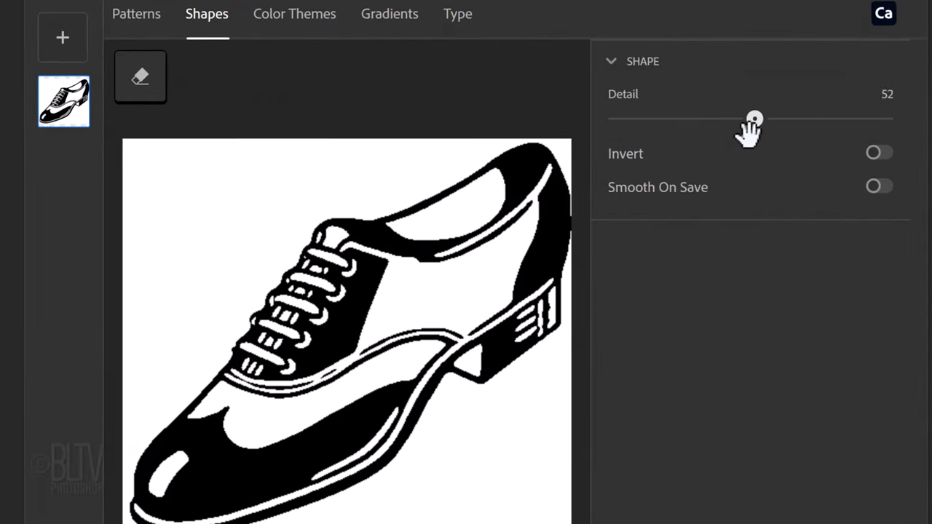
{"action": "left_click_drag", "start_coordinate": [755, 117], "coordinate": [749, 117]}
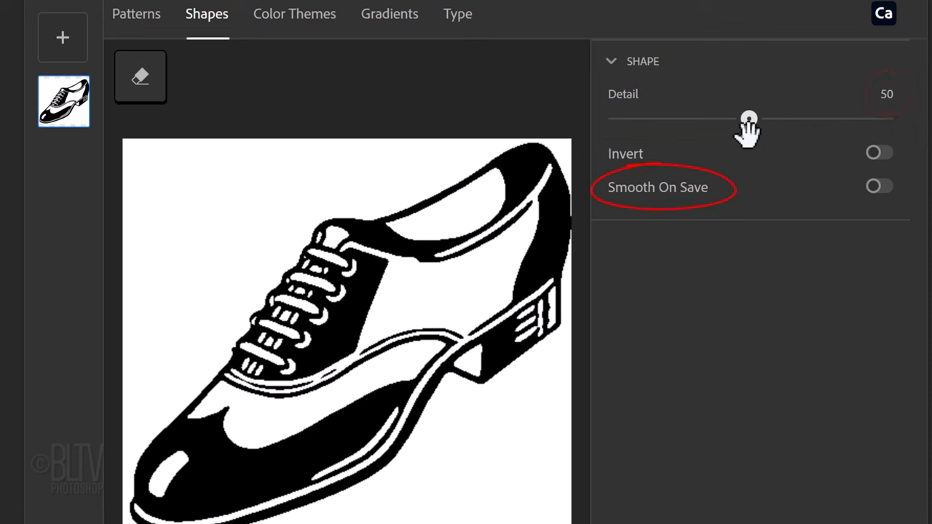
{"action": "left_click", "coordinate": [878, 186]}
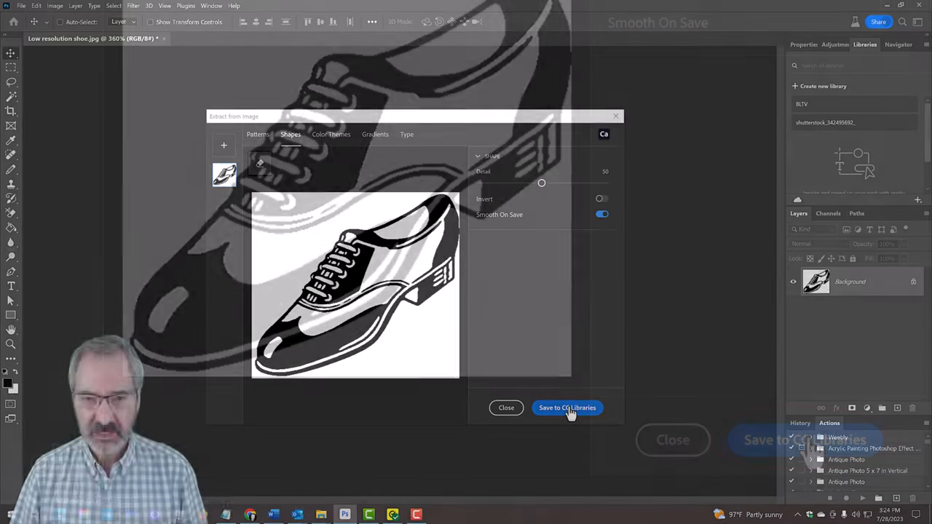
Save the shape to the BLTV library, close the extractor, and rename Capture Shape 1.
{"action": "left_click", "coordinate": [567, 408]}
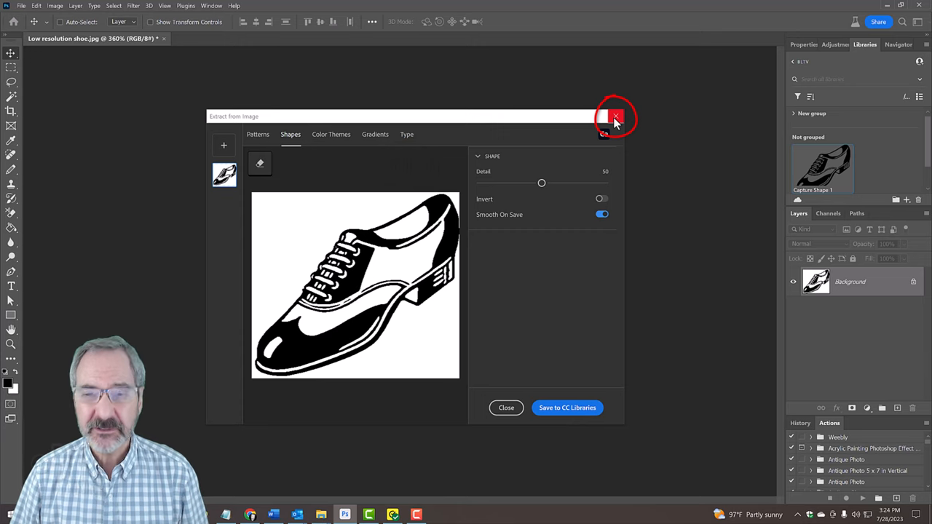
{"action": "left_click", "coordinate": [615, 116]}
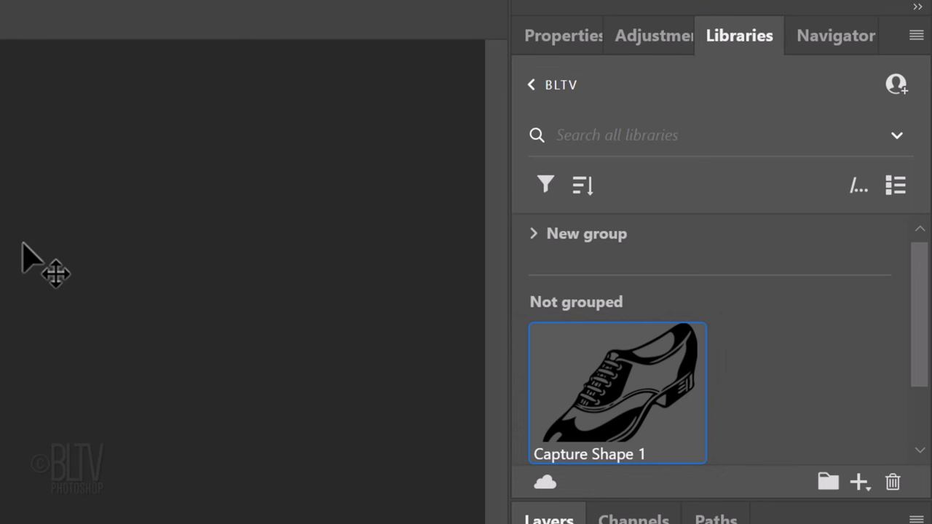
{"action": "double_click", "coordinate": [590, 453]}
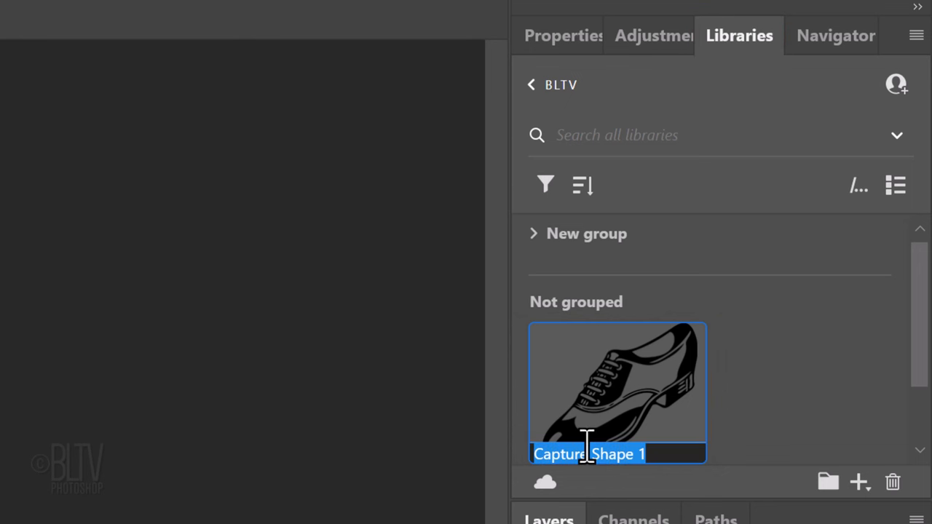
{"action": "type", "text": "sh"}
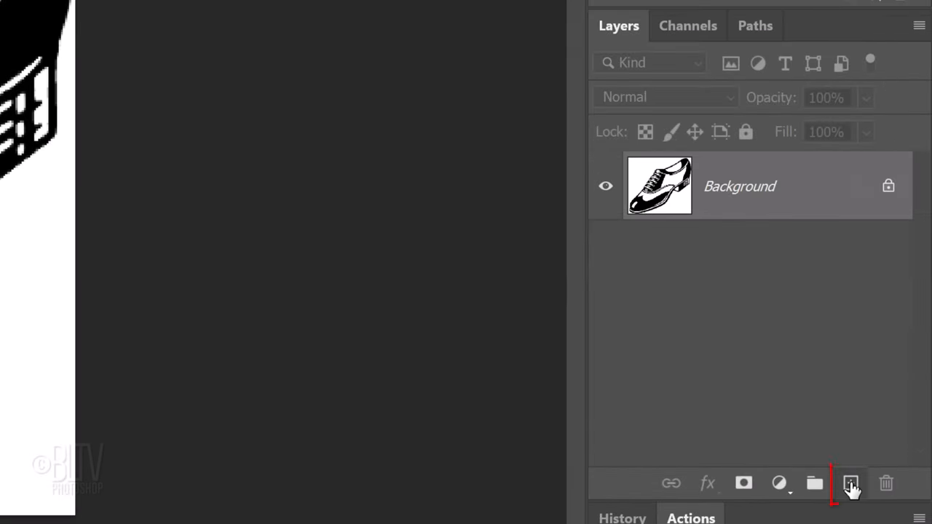
Add Layer 1, reset default colours, and fill it with white.
{"action": "left_click", "coordinate": [850, 483]}
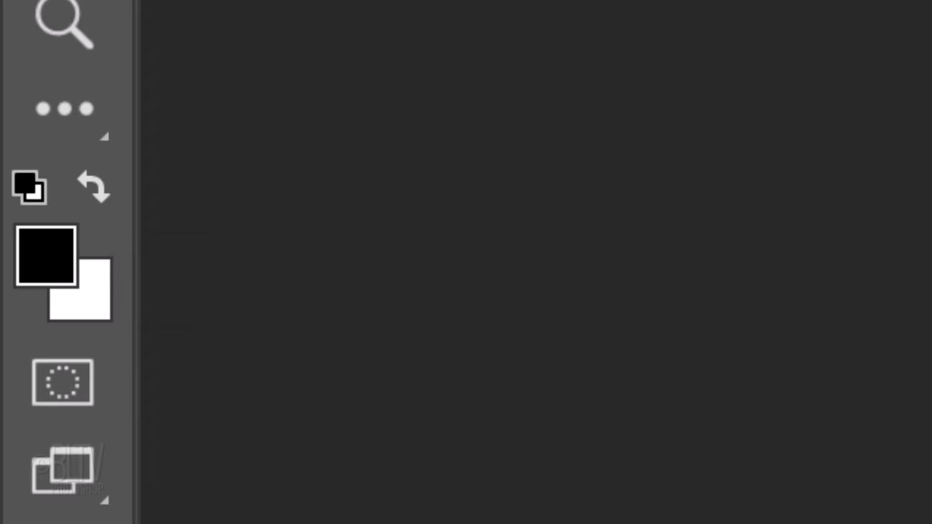
{"action": "key", "text": "x"}
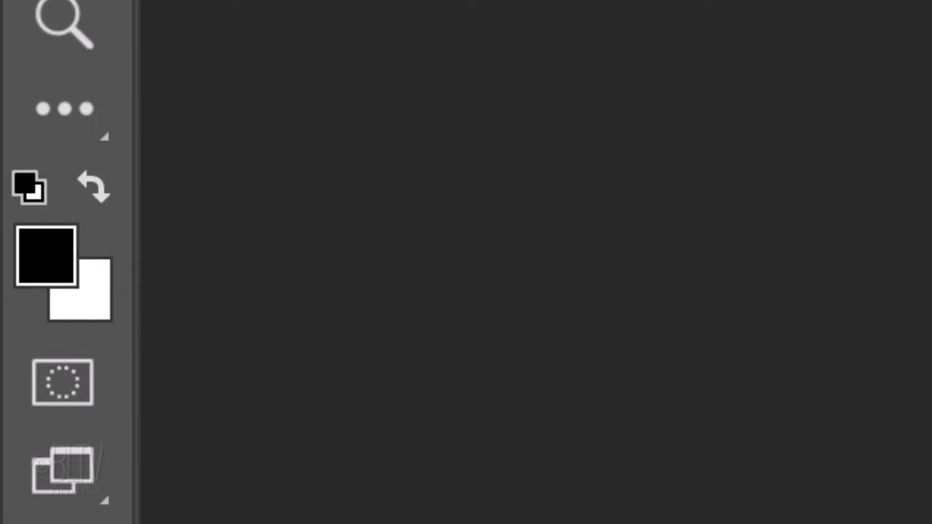
{"action": "left_click", "coordinate": [850, 483]}
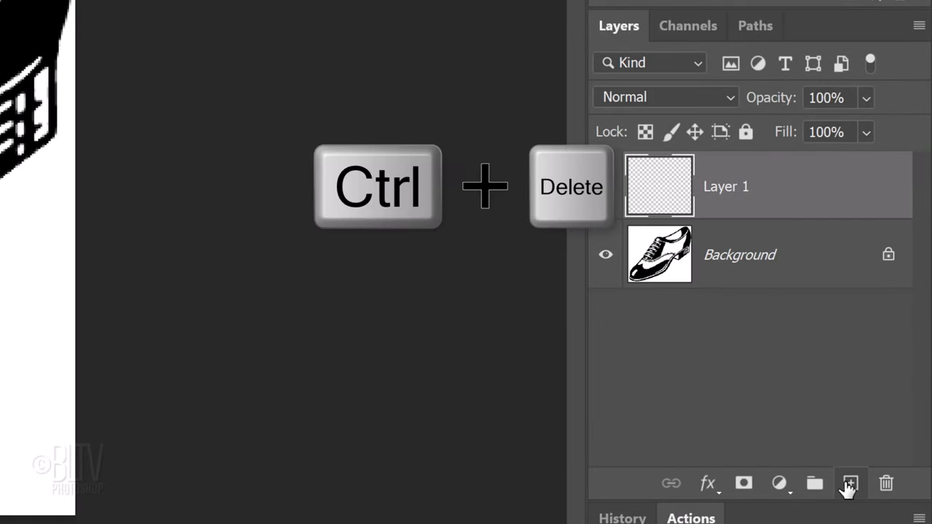
{"action": "key", "text": "ctrl+Delete"}
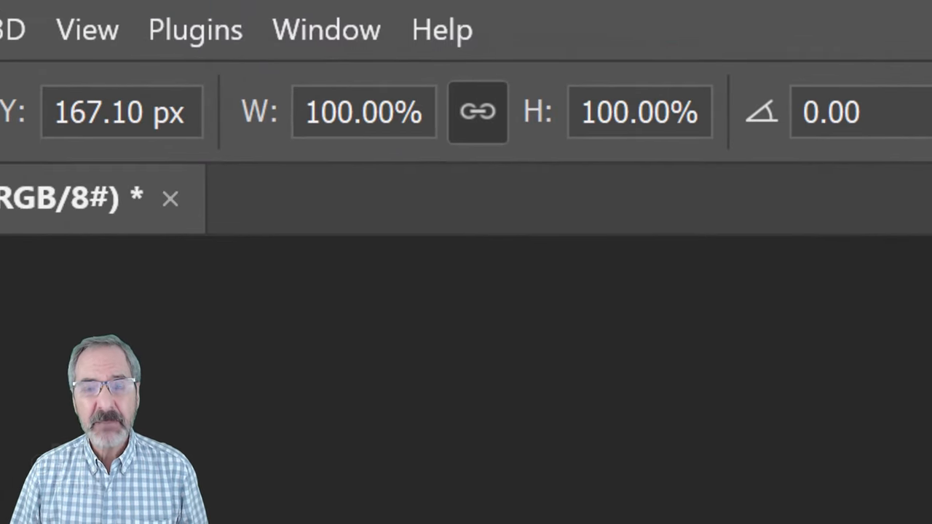
Commit the placed shoe library shape as the 'shoe' layer above Layer 1.
{"action": "left_click", "coordinate": [478, 111]}
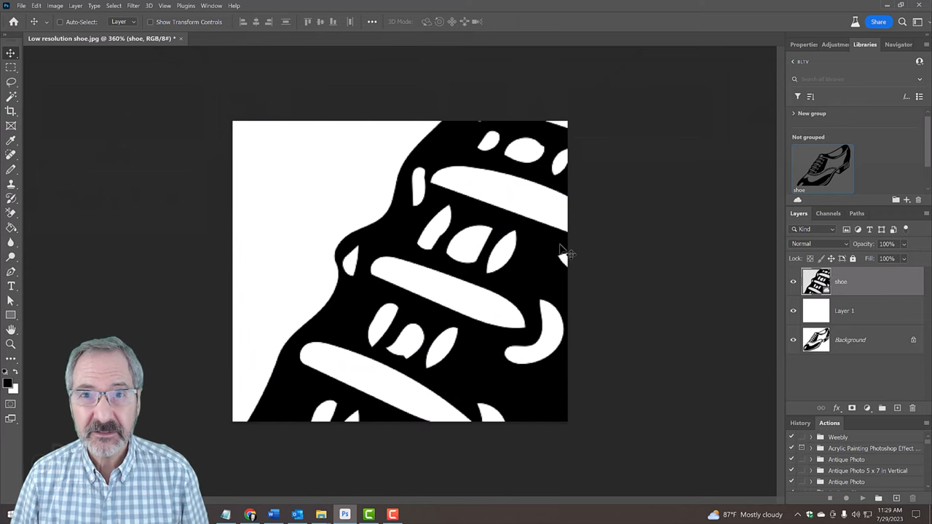
{"action": "key", "text": "ctrl+z"}
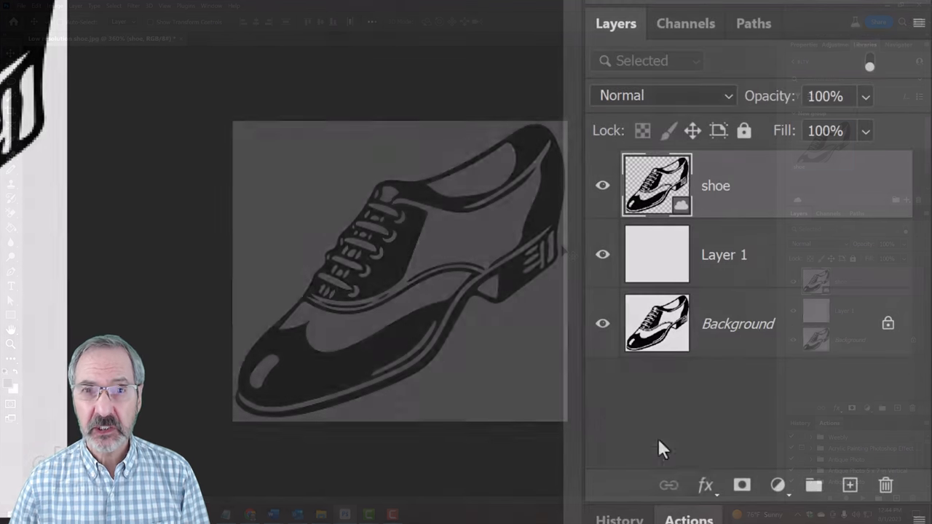
Add a Solid Color fill layer in blue (#0018ff) above the shoe.
{"action": "left_click", "coordinate": [776, 485]}
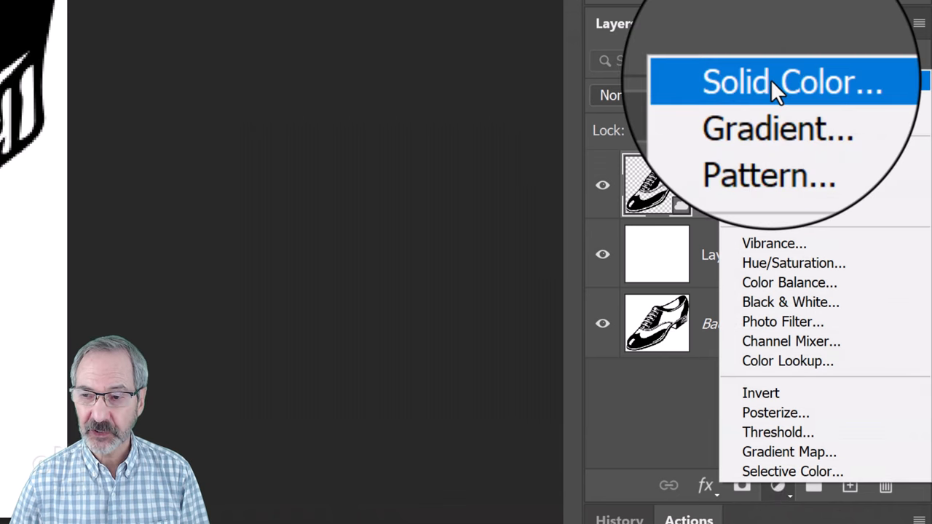
{"action": "left_click", "coordinate": [788, 82]}
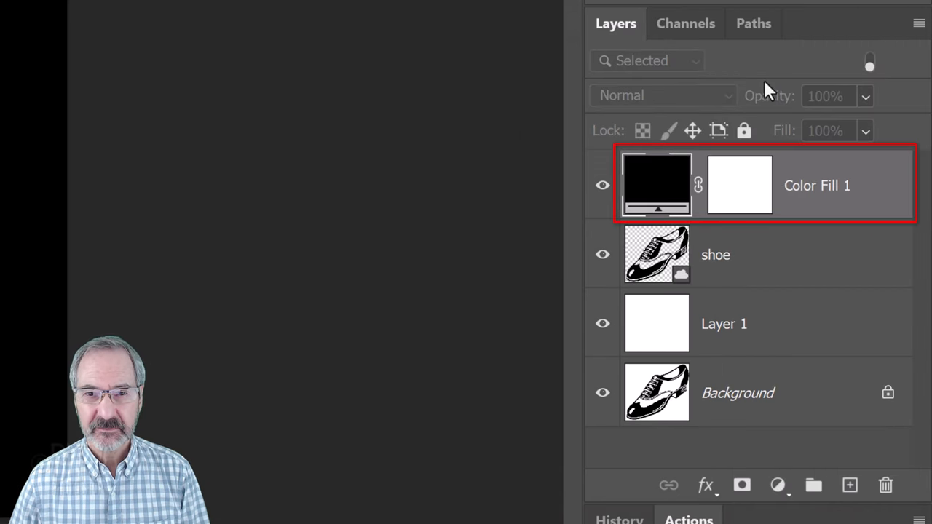
{"action": "double_click", "coordinate": [656, 185]}
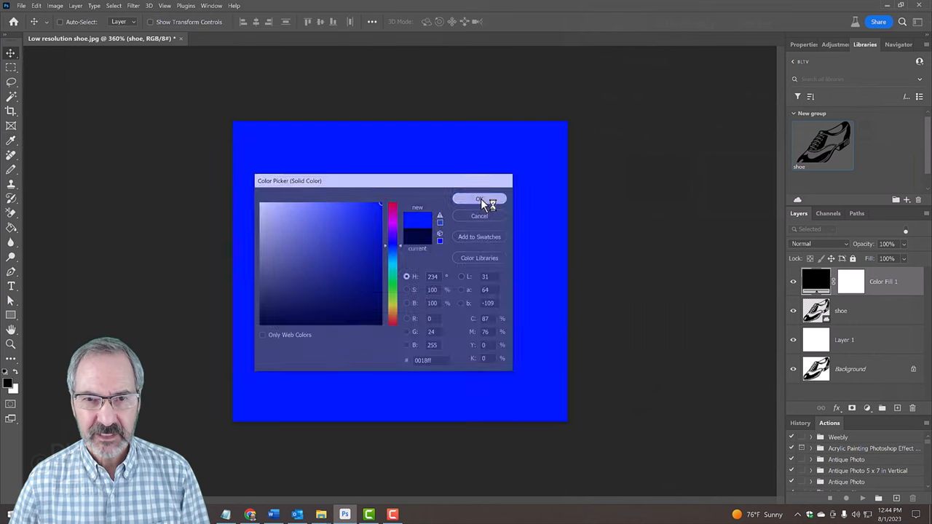
{"action": "left_click", "coordinate": [480, 199]}
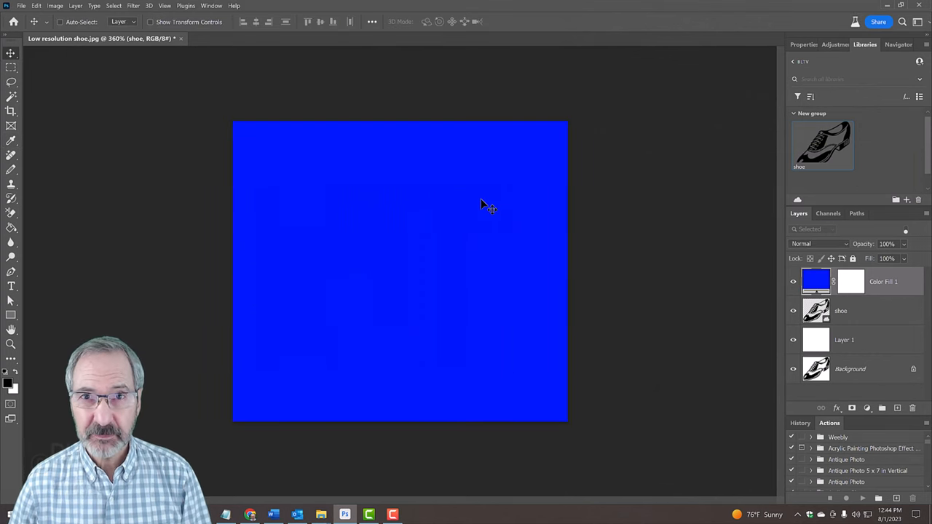